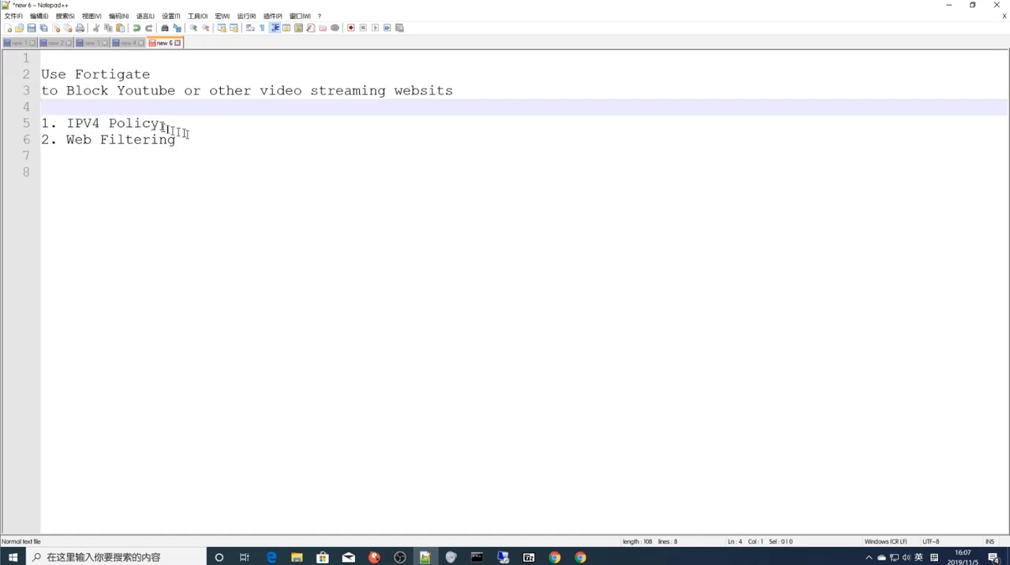
Show the IPv4 Policy list with Default-AllowAll using the default web filter profile
text(I)
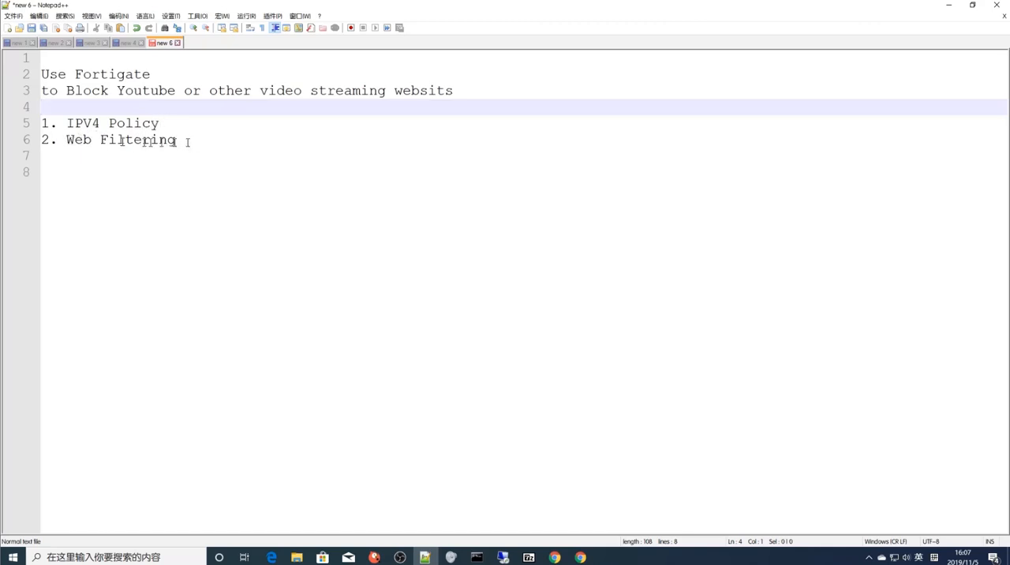
mouse_move(919, 107)
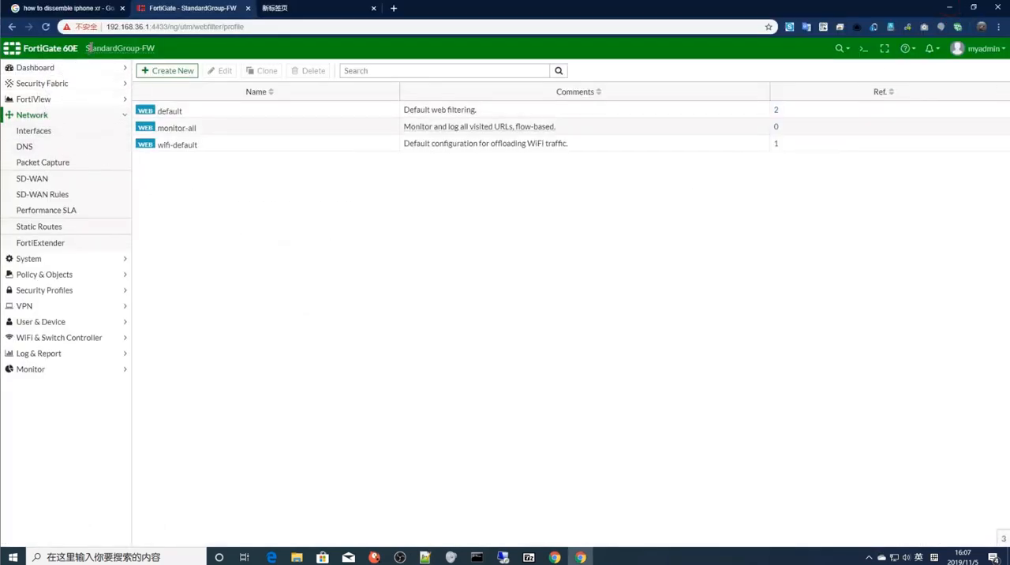
mouse_move(54, 259)
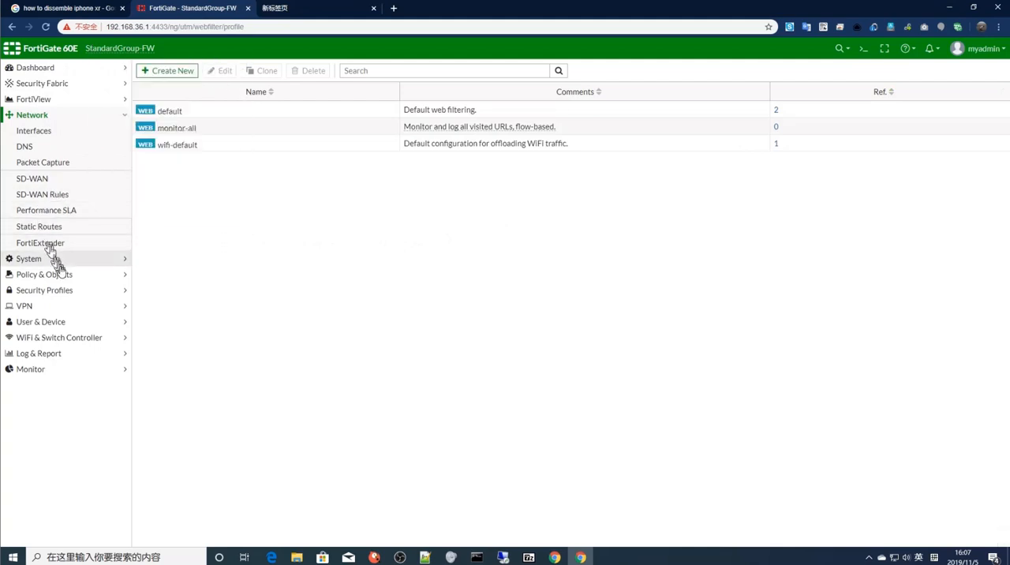
mouse_move(60, 262)
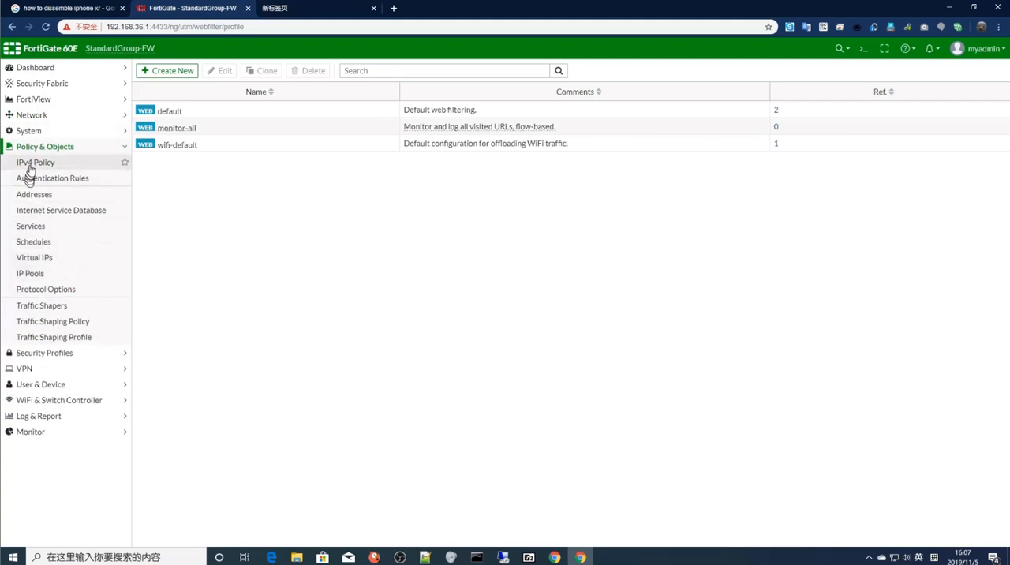
click(34, 161)
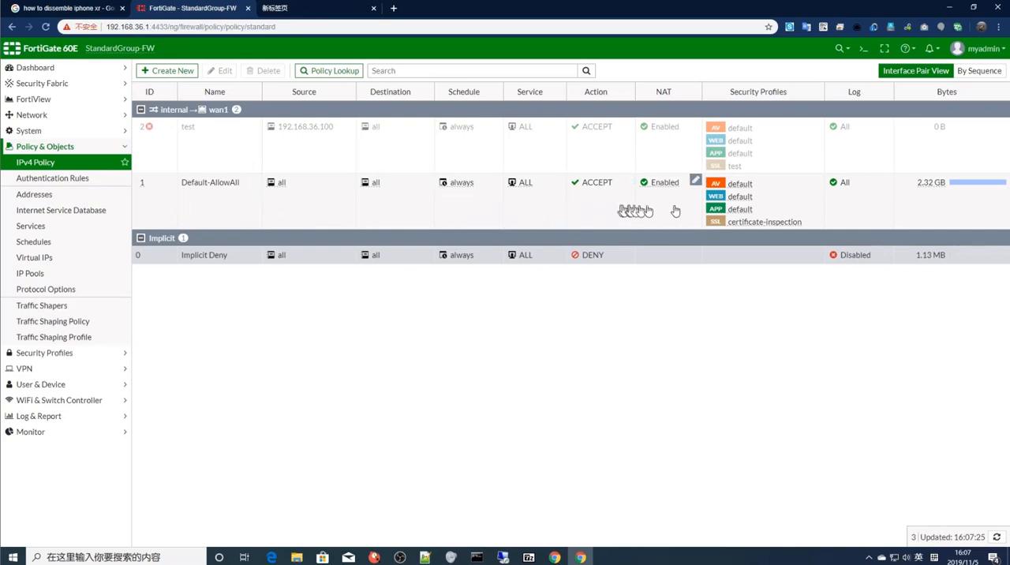
mouse_move(758, 188)
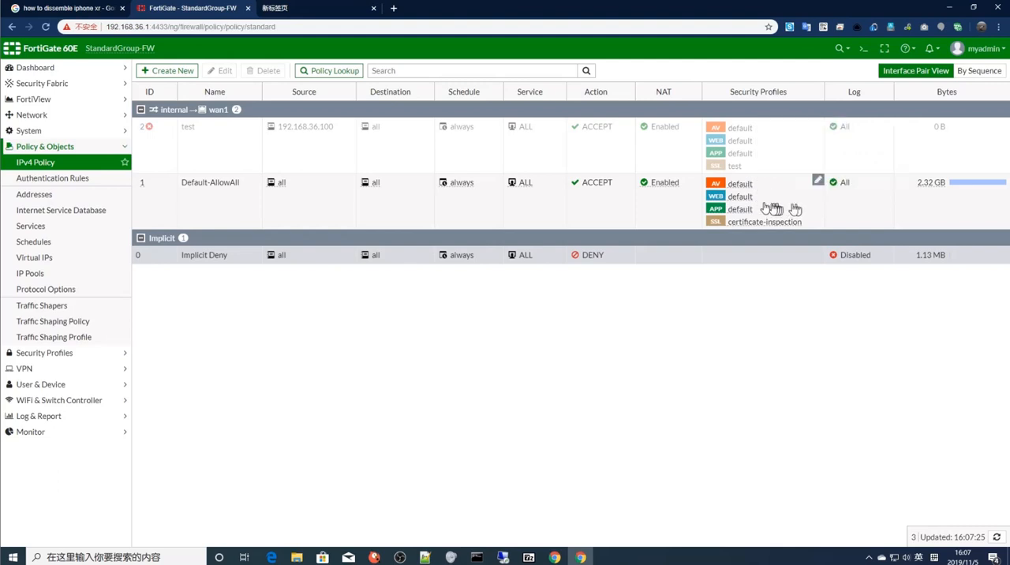
mouse_move(740, 196)
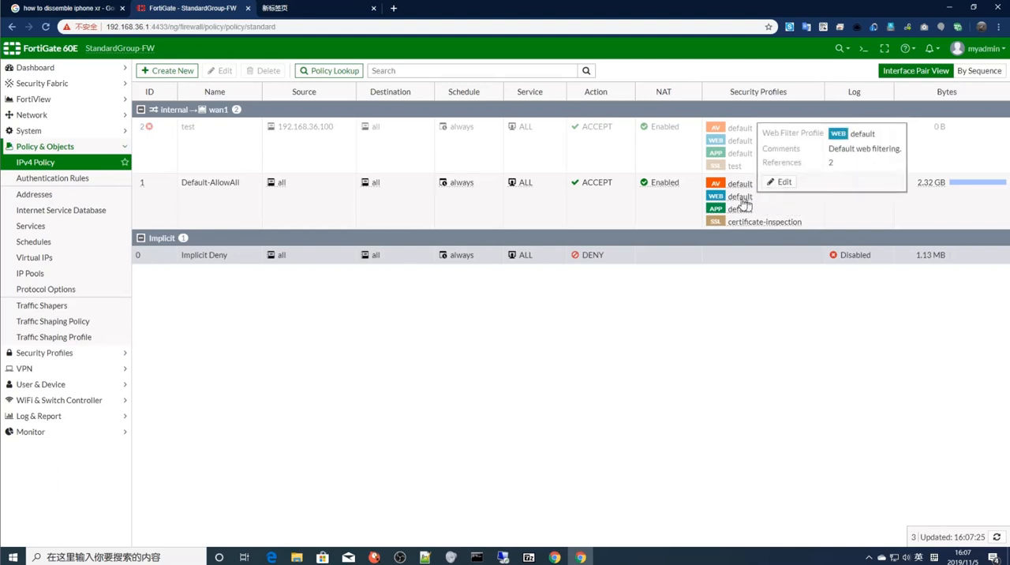
mouse_move(746, 203)
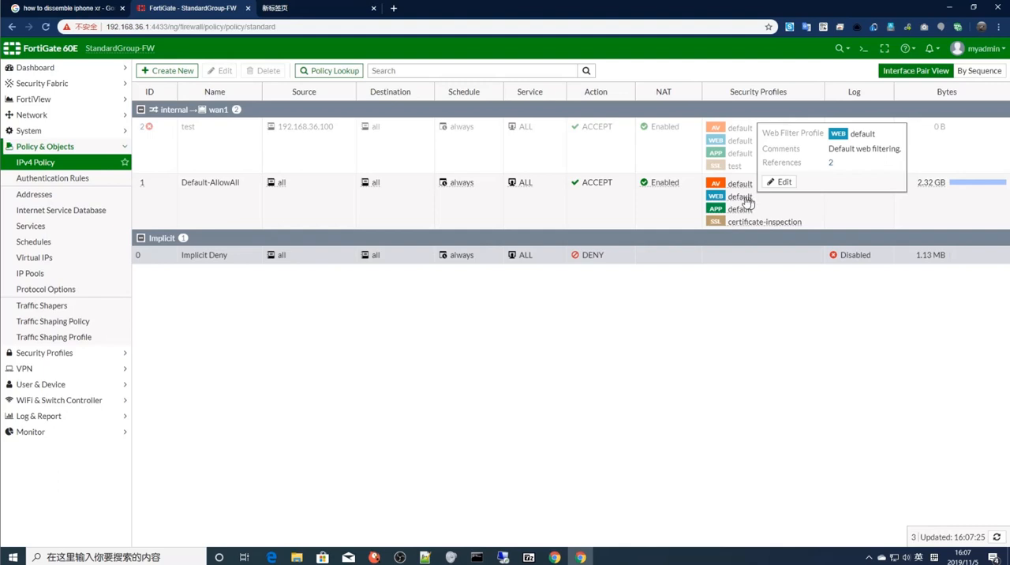
mouse_move(713, 219)
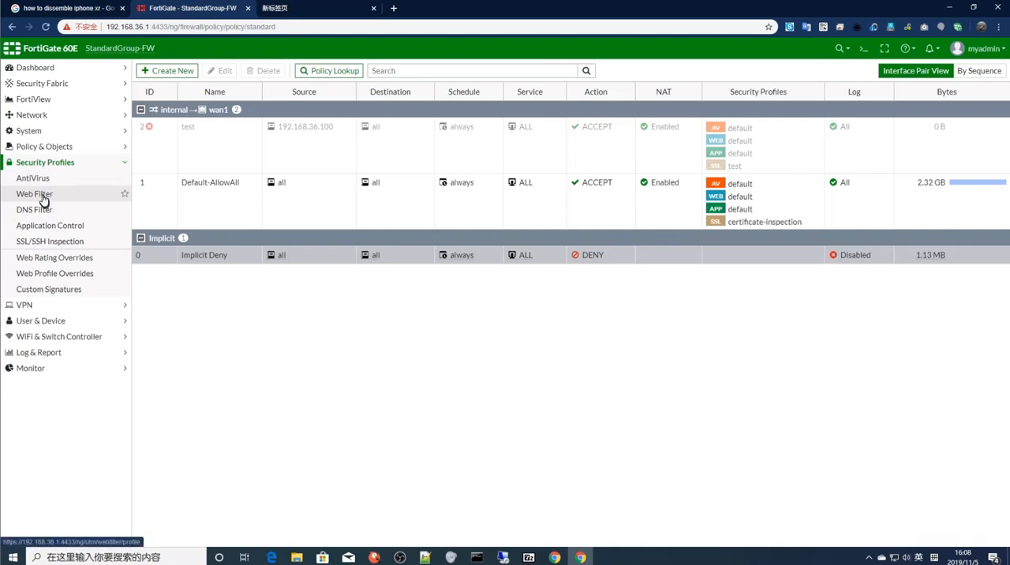
Bring up the default Web Filter profile's edit page from Security Profiles
click(34, 193)
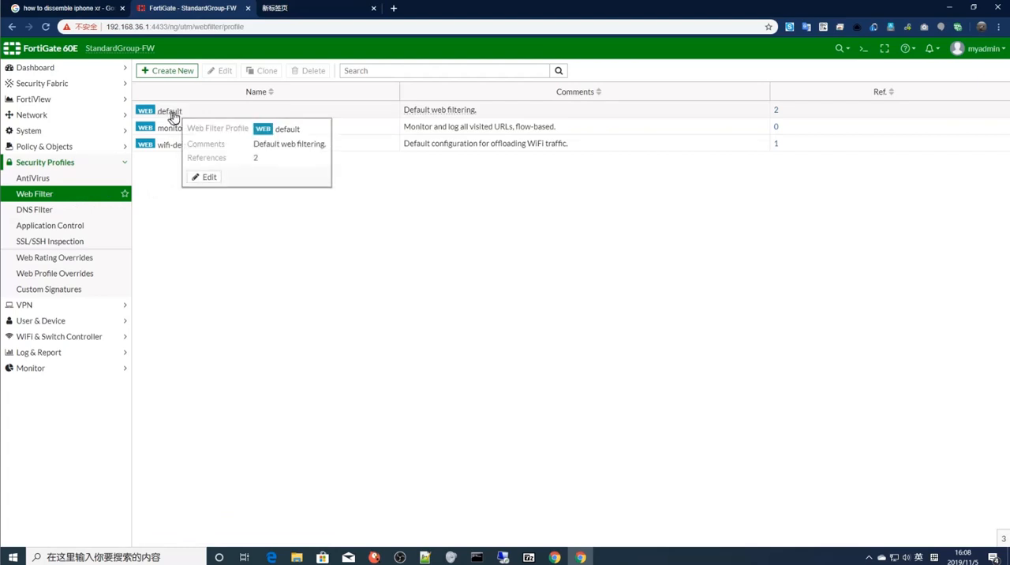
click(169, 111)
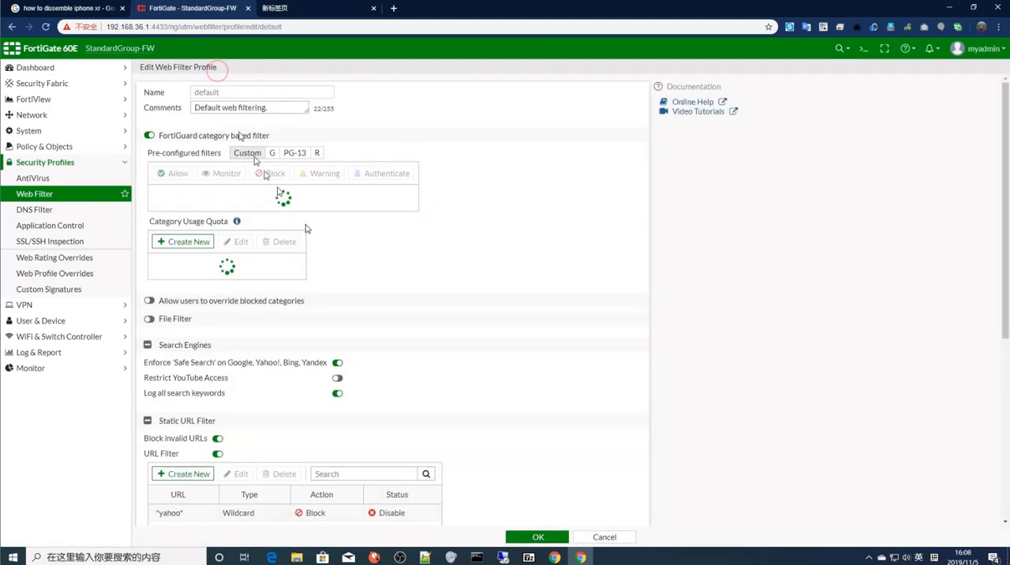
Use Custom filters and block Streaming Media and Download under Bandwidth-Consuming, then save
click(247, 152)
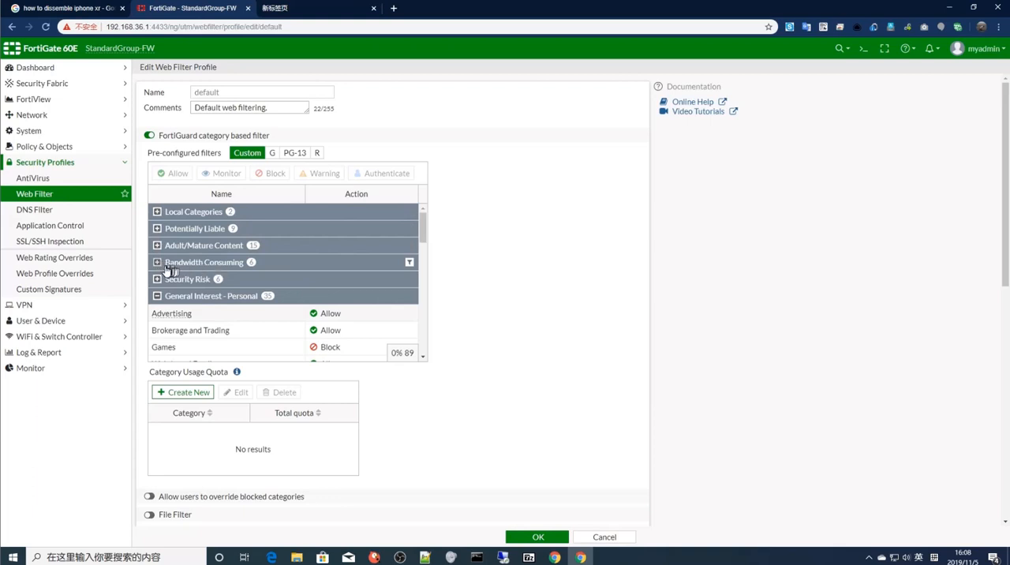
click(158, 262)
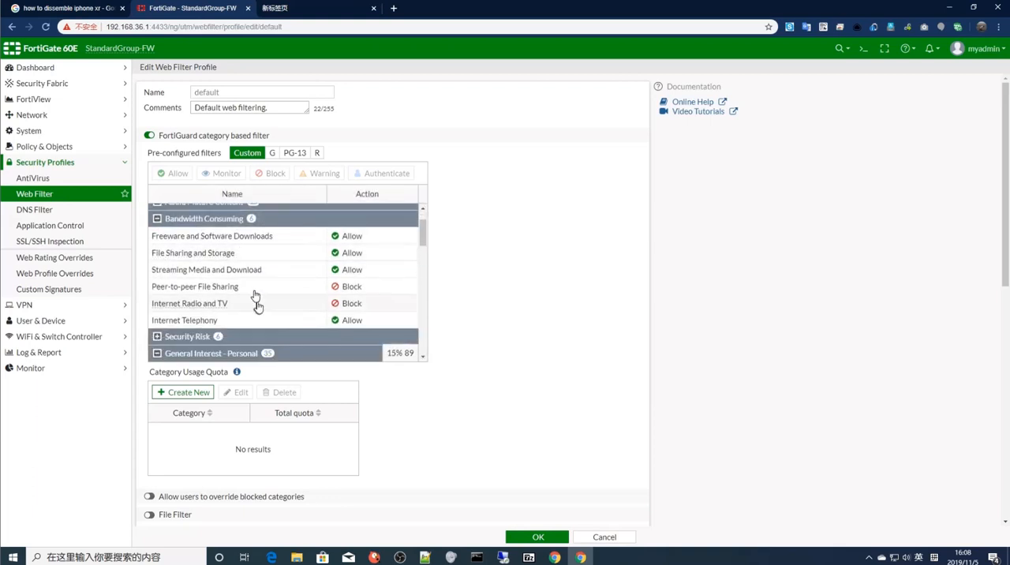
mouse_move(195, 286)
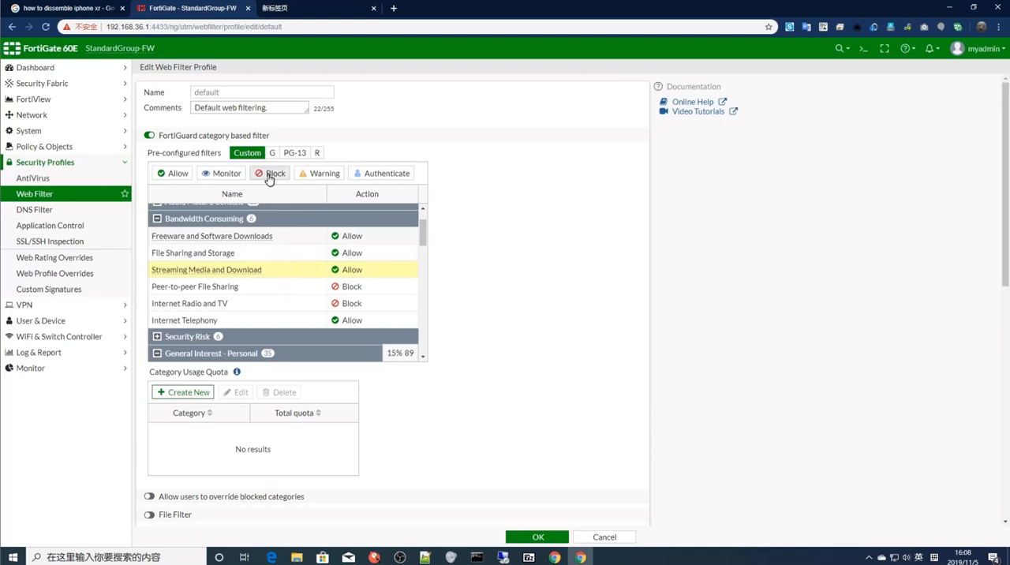
click(271, 174)
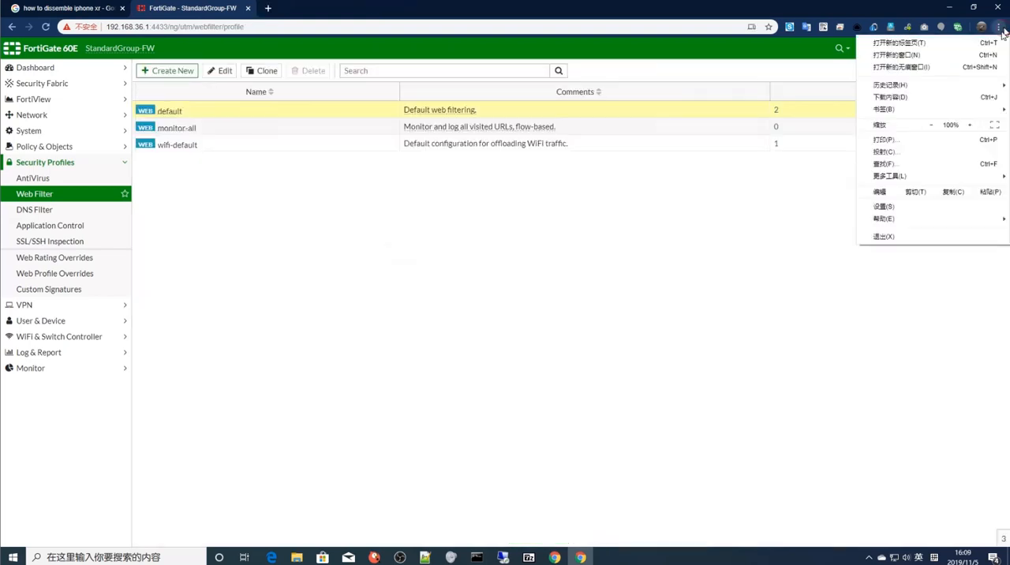
Visit youtube.com in a Chrome incognito window and get a connection-reset error
click(899, 55)
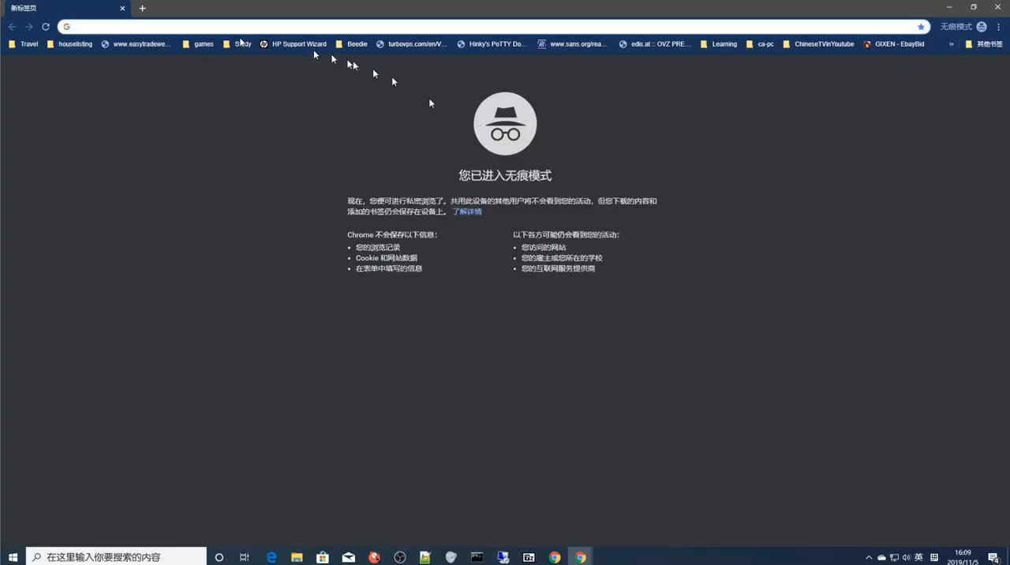
text(youtube.com)
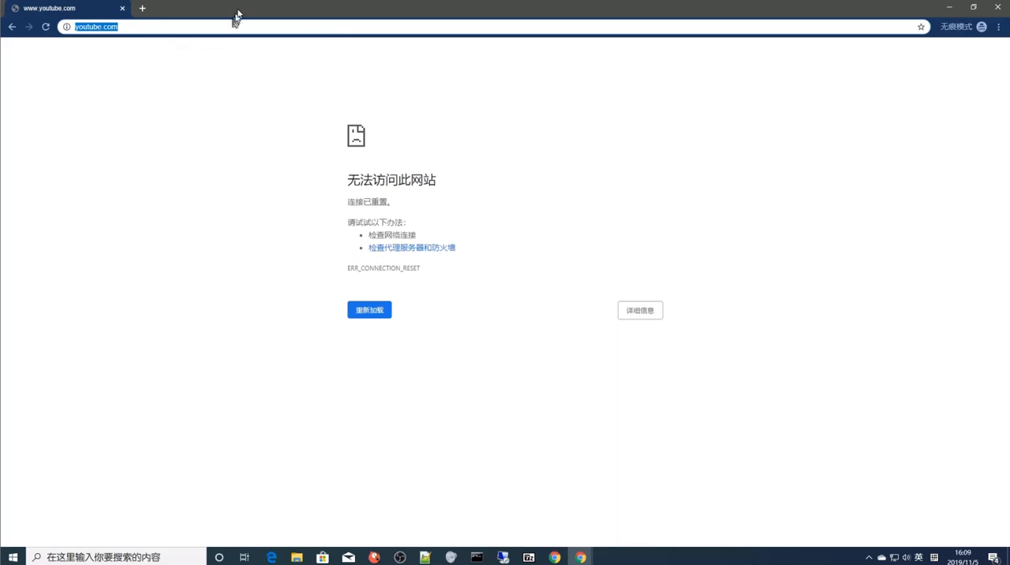
mouse_move(366, 218)
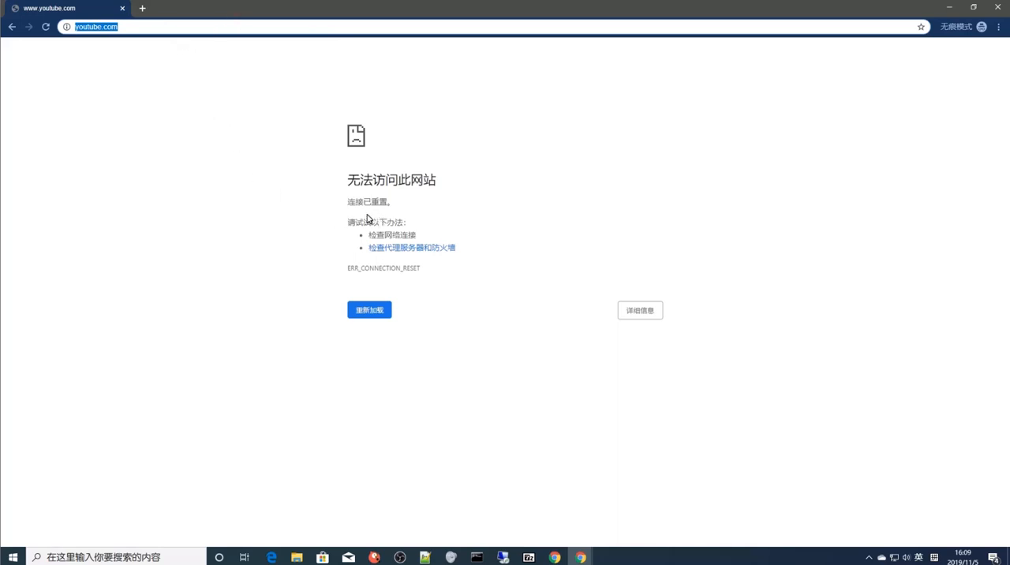
click(189, 8)
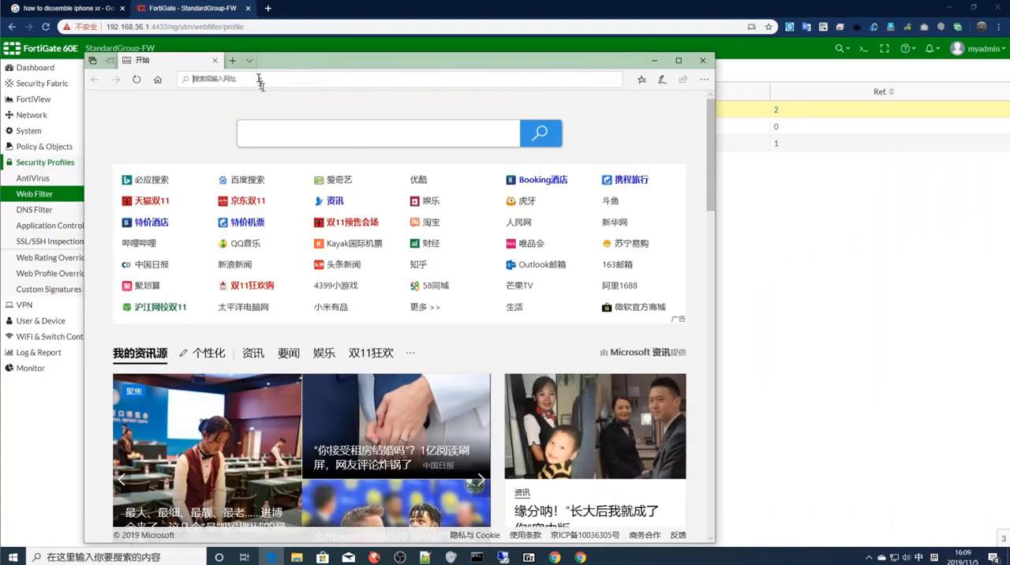
text(you)
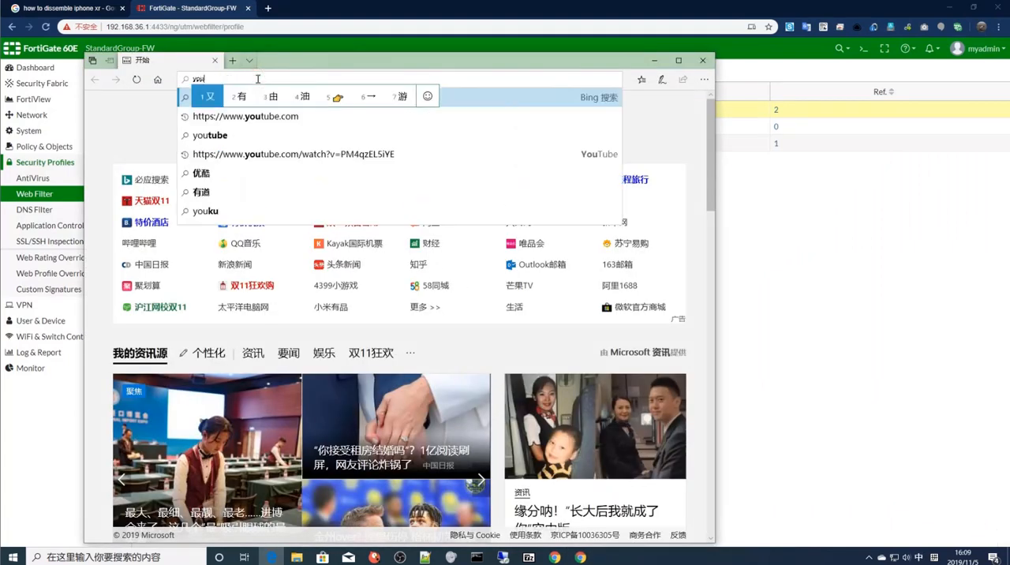
click(246, 117)
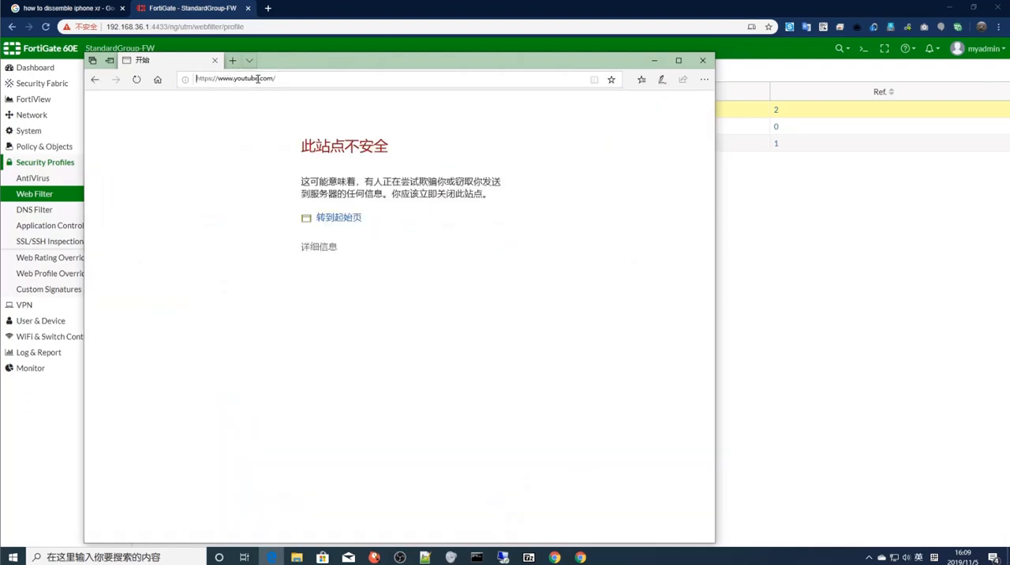